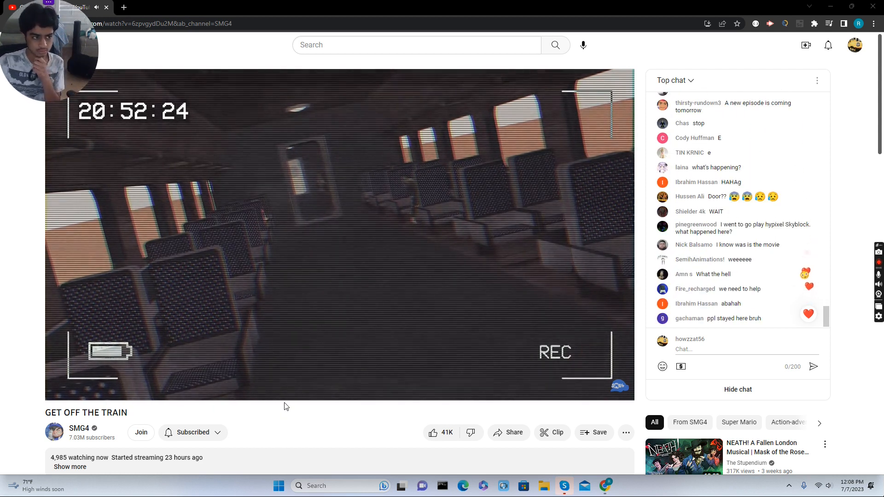
pyautogui.moveTo(497, 275)
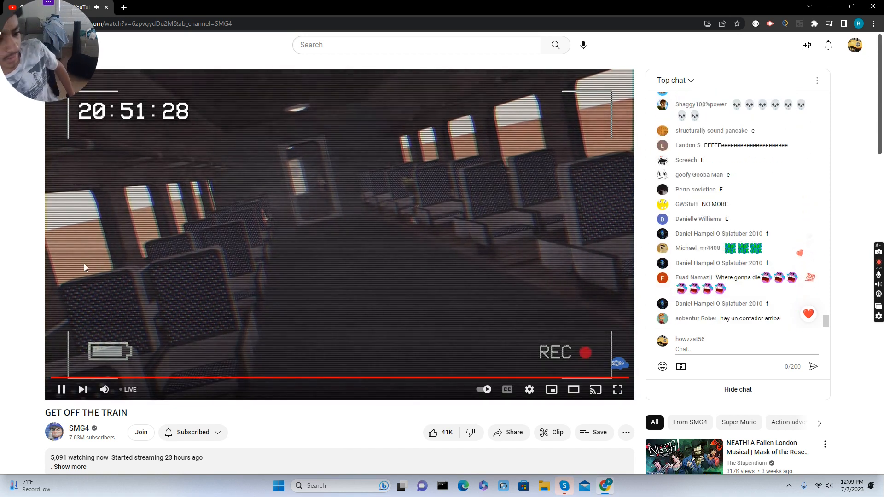
pyautogui.moveTo(393, 379)
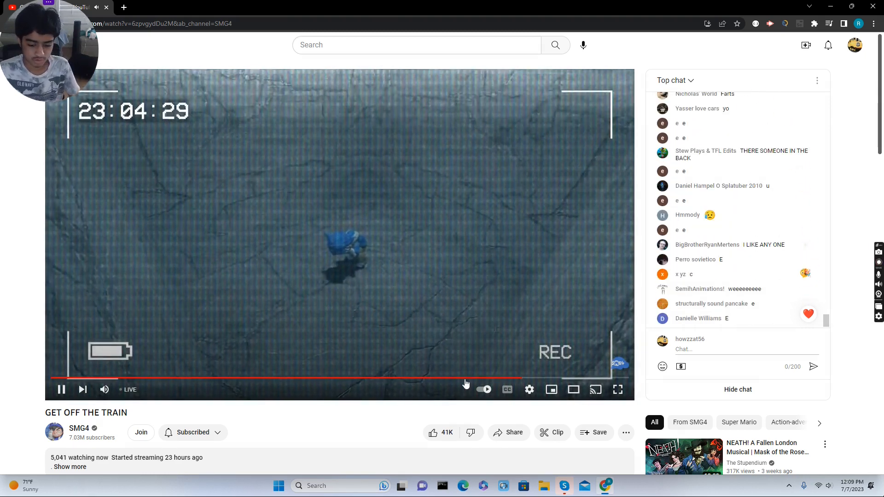
pyautogui.moveTo(525, 376)
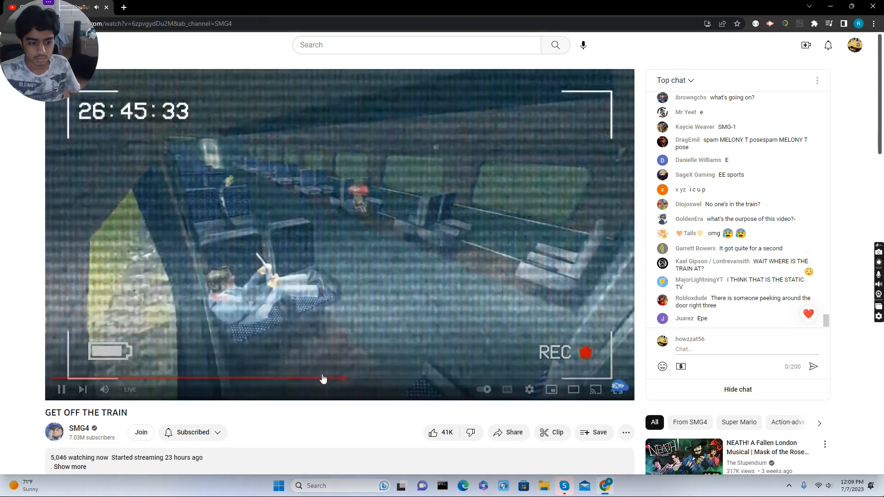
pyautogui.moveTo(304, 378)
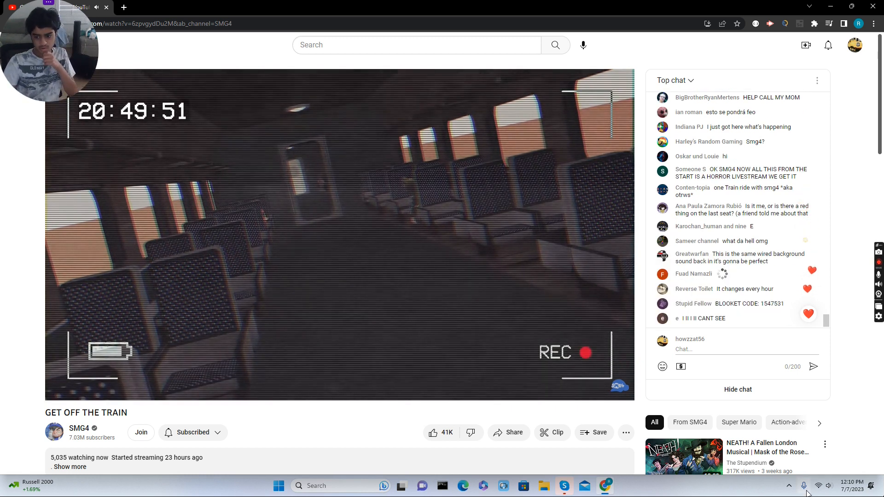
pyautogui.scroll(-3)
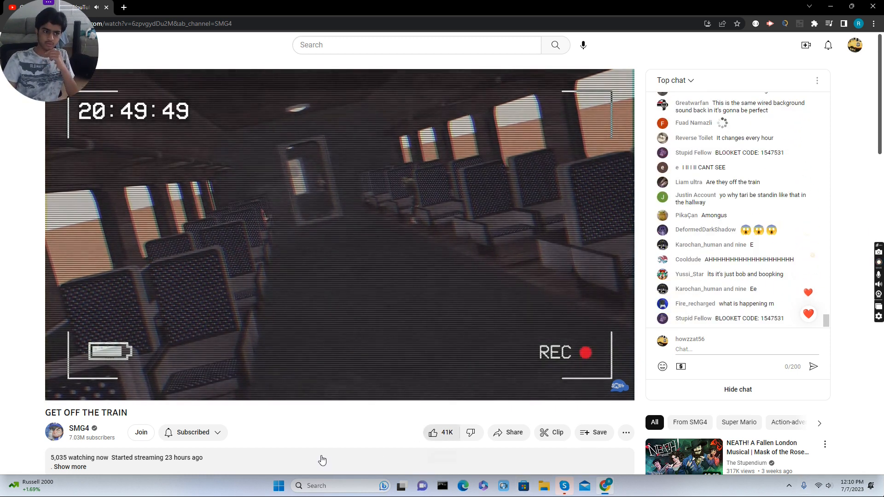